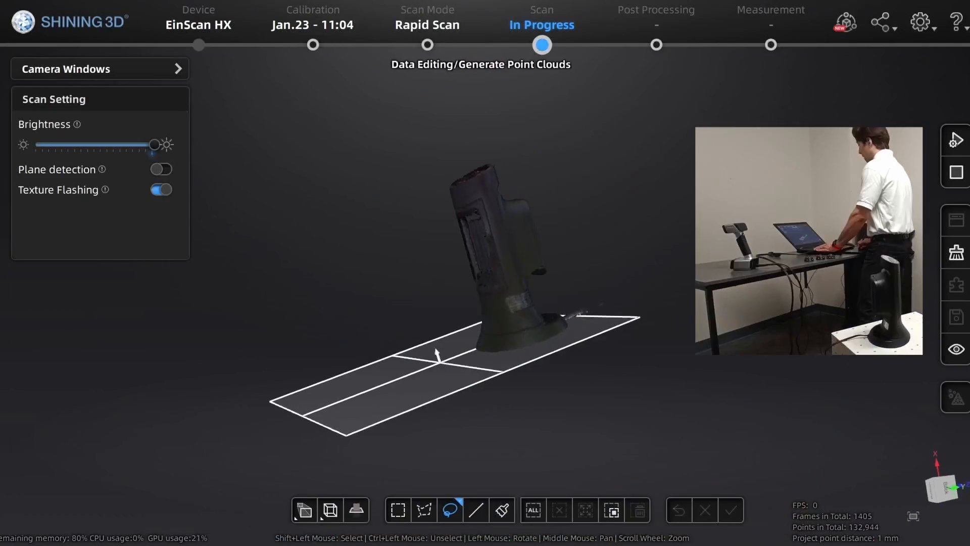
Capture the heater's other side and delete the tabletop points below a fitted cutting plane.
{"action": "left_click", "coordinate": [729, 509]}
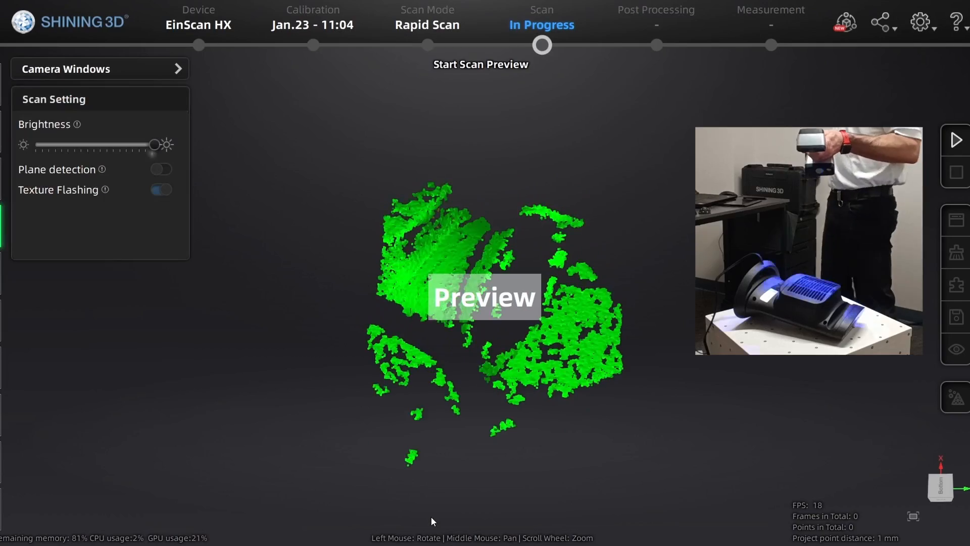
{"action": "left_click", "coordinate": [955, 139]}
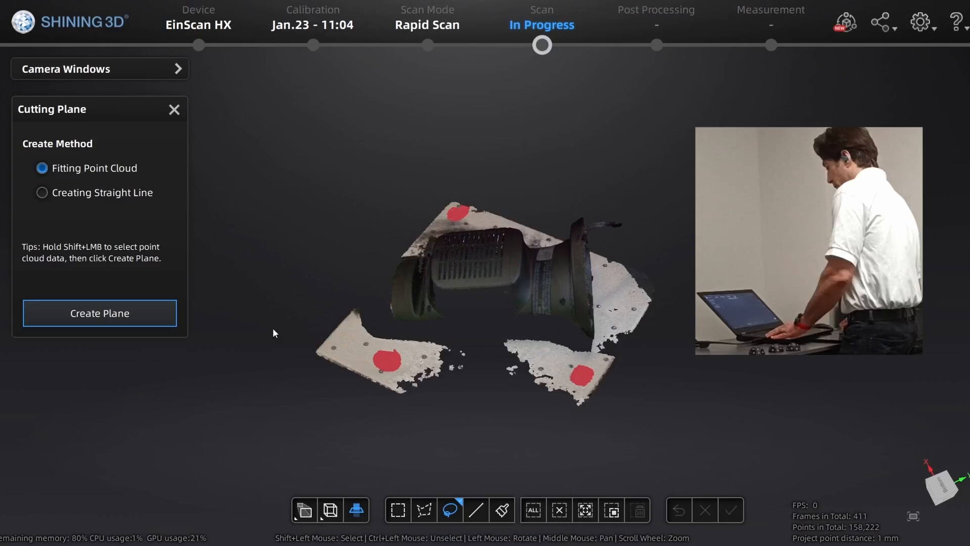
{"action": "left_click", "coordinate": [99, 312]}
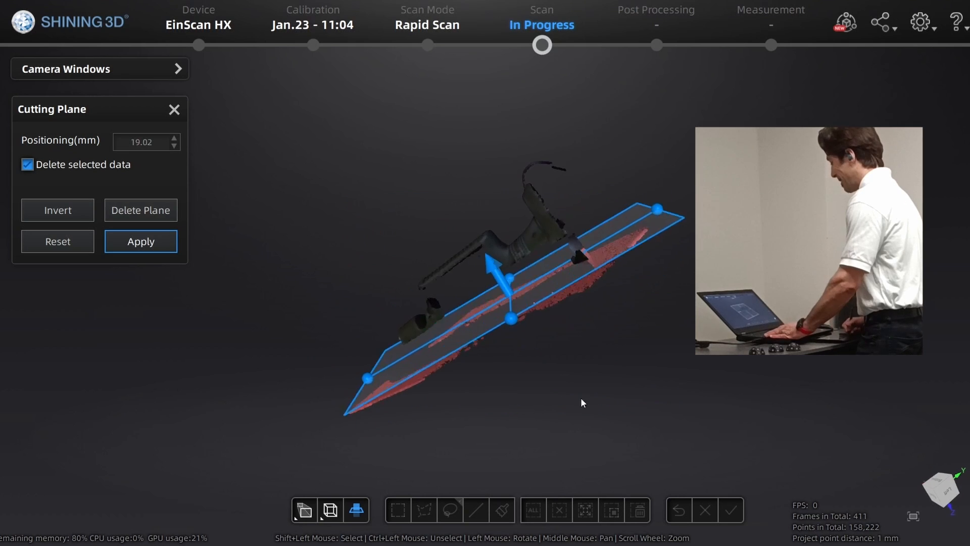
{"action": "left_click", "coordinate": [141, 241]}
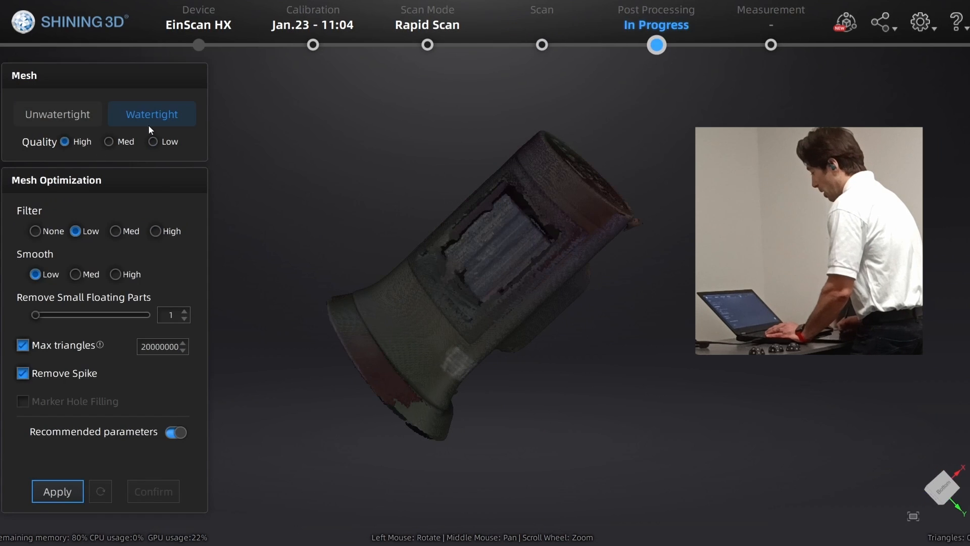
{"action": "mouse_move", "coordinate": [125, 214]}
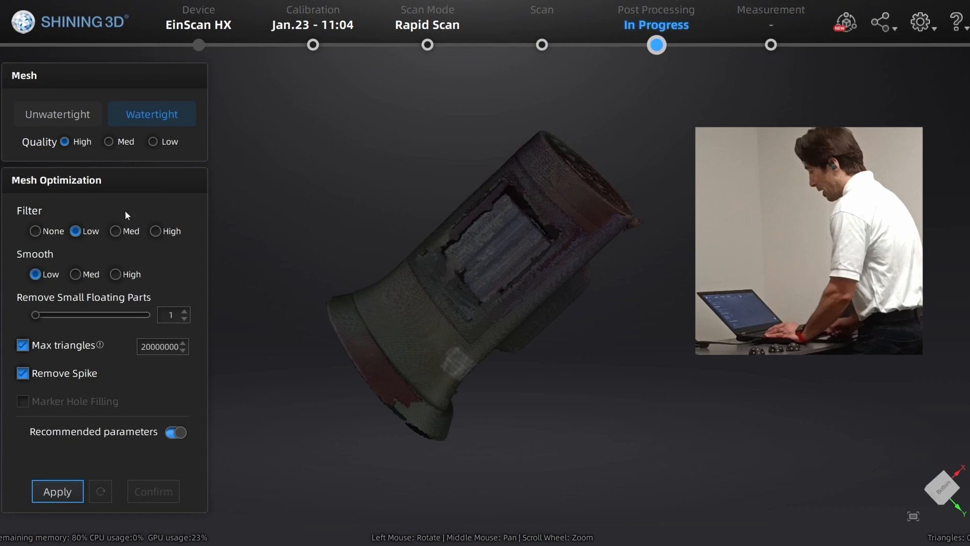
Apply a Watertight mesh at High quality with the recommended optimization parameters.
{"action": "left_click", "coordinate": [56, 491]}
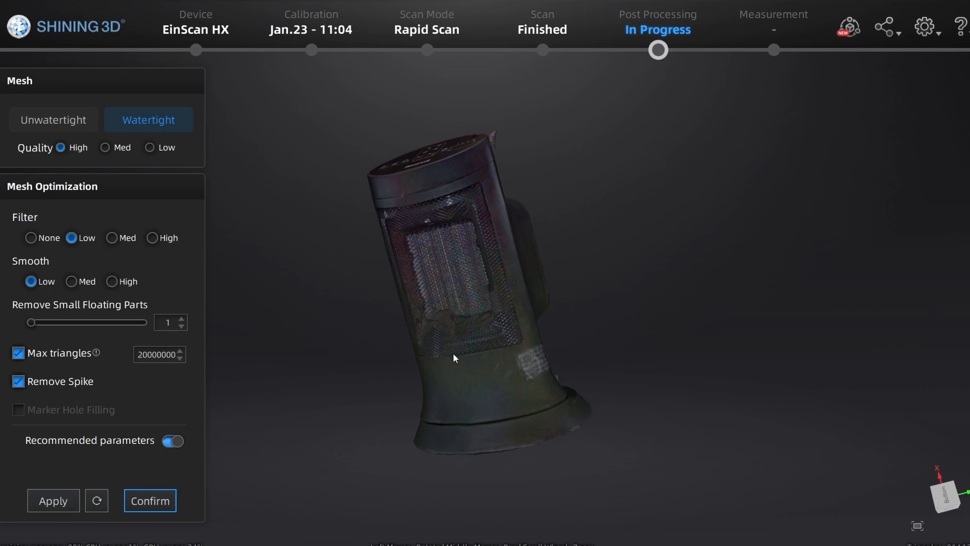
{"action": "left_click_drag", "start_coordinate": [454, 357], "coordinate": [483, 338]}
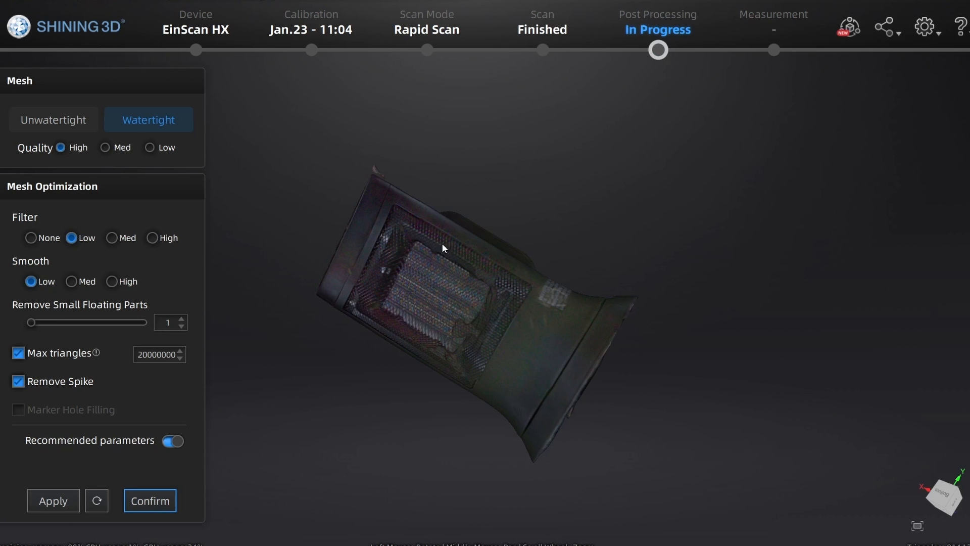
{"action": "left_click_drag", "start_coordinate": [443, 247], "coordinate": [522, 247]}
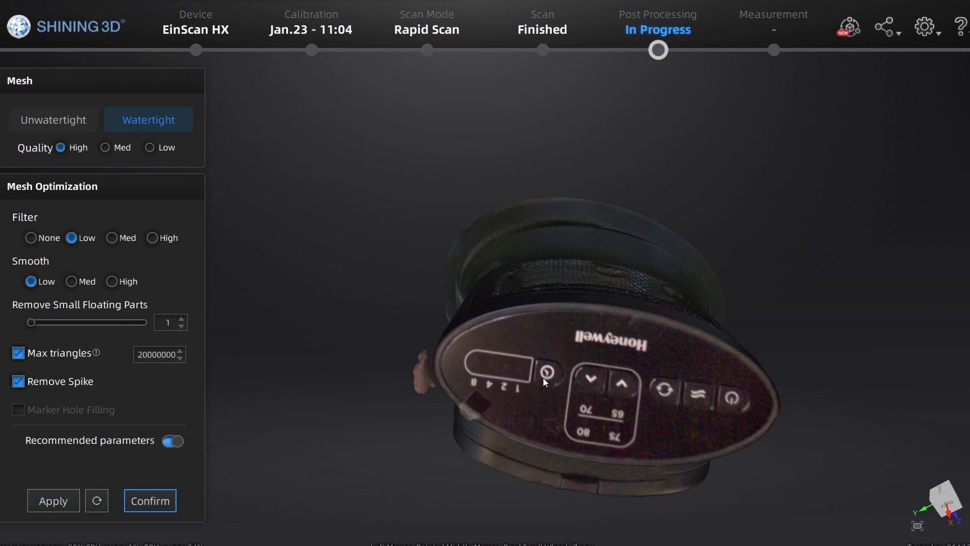
{"action": "left_click_drag", "start_coordinate": [544, 382], "coordinate": [535, 355]}
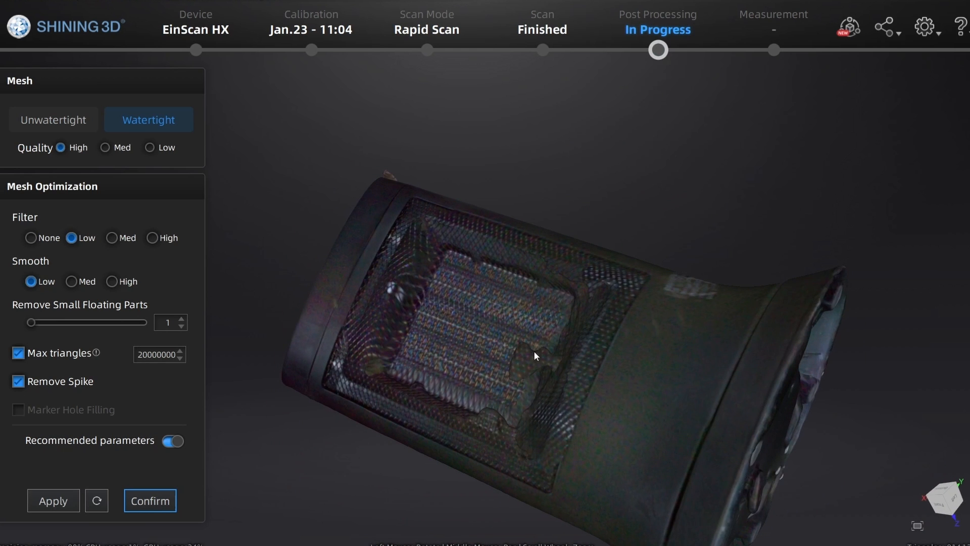
{"action": "left_click_drag", "start_coordinate": [535, 356], "coordinate": [529, 427]}
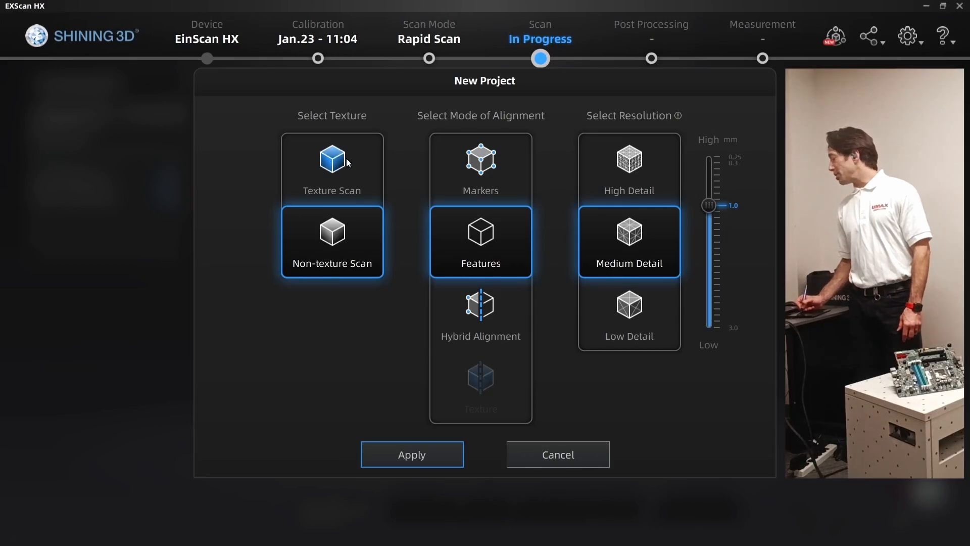
Create a Texture Scan project with Texture alignment and High Detail 0.7 mm resolution.
{"action": "left_click", "coordinate": [331, 167]}
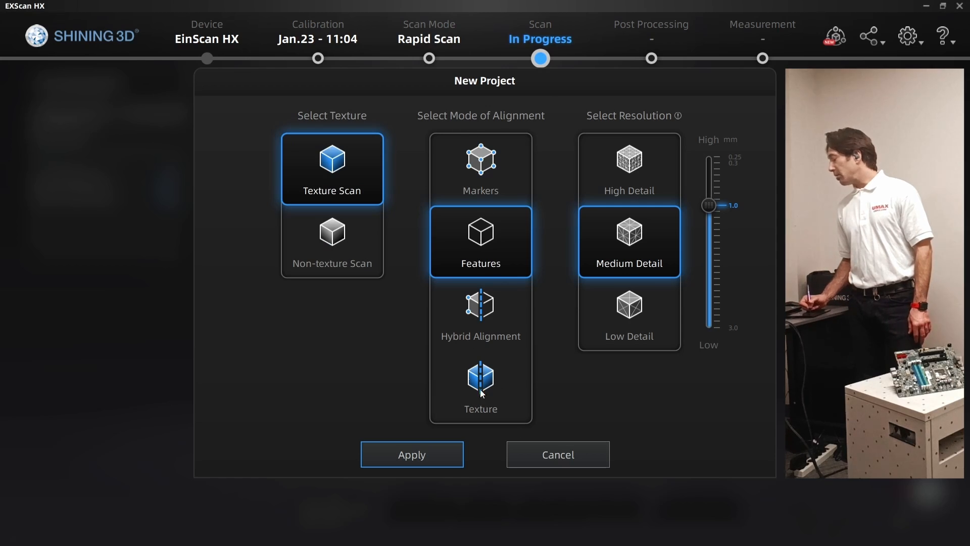
{"action": "left_click", "coordinate": [480, 384]}
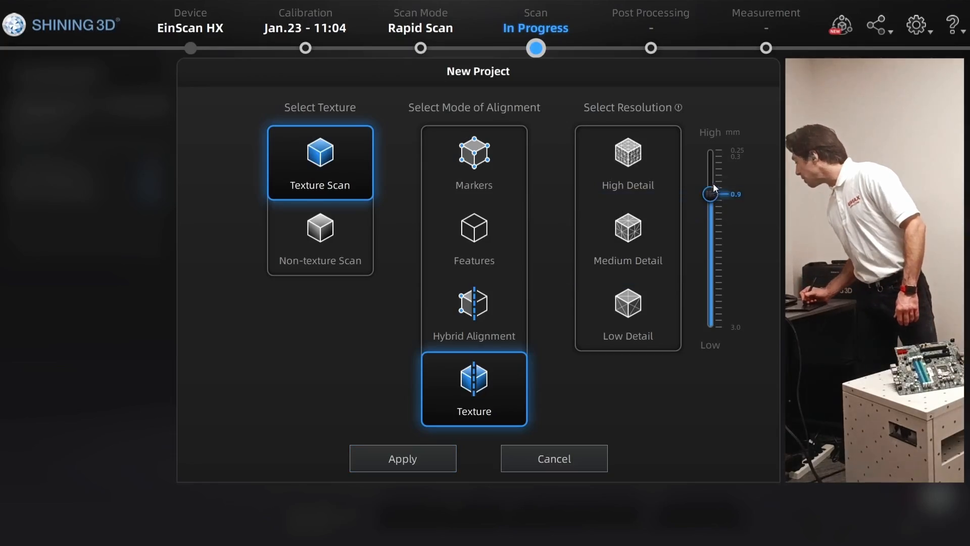
{"action": "left_click", "coordinate": [626, 162]}
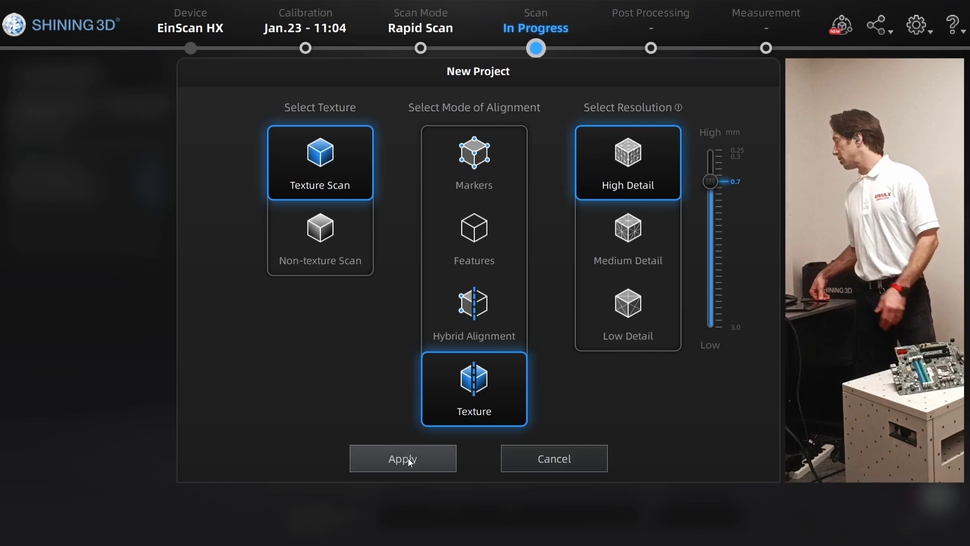
{"action": "left_click", "coordinate": [402, 459]}
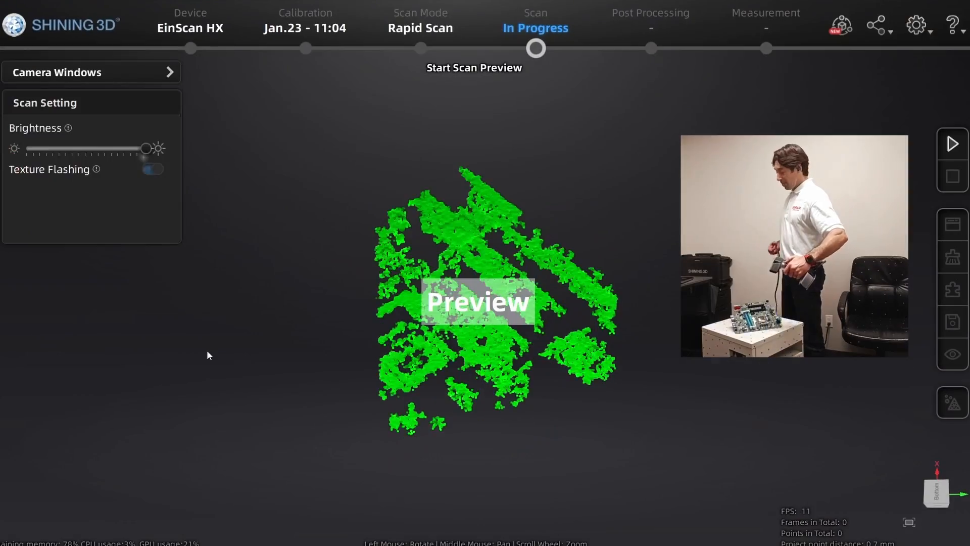
Show the Project Group listing Project1 and the new Project2.
{"action": "left_click", "coordinate": [953, 142]}
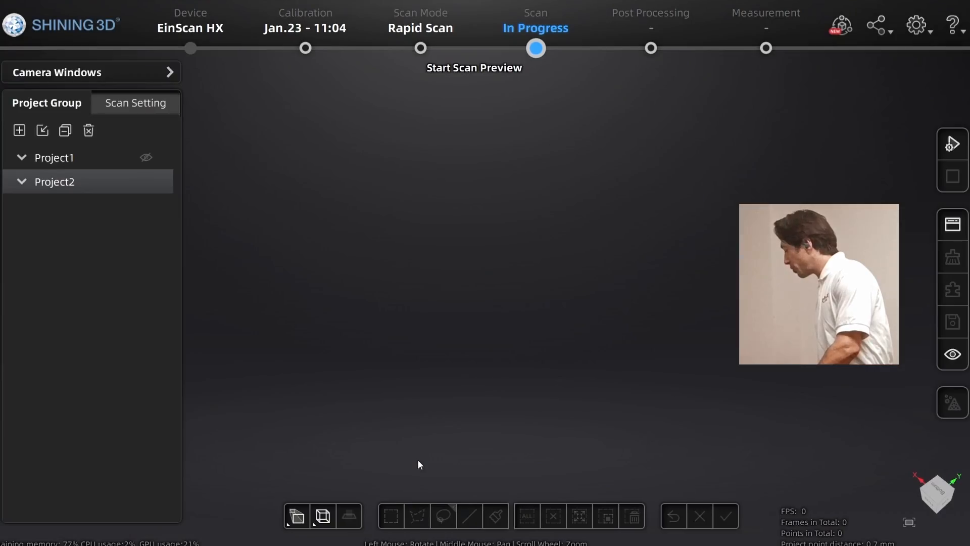
Scan the circuit board with the handheld scanner, capturing 345 frames.
{"action": "left_click", "coordinate": [474, 68]}
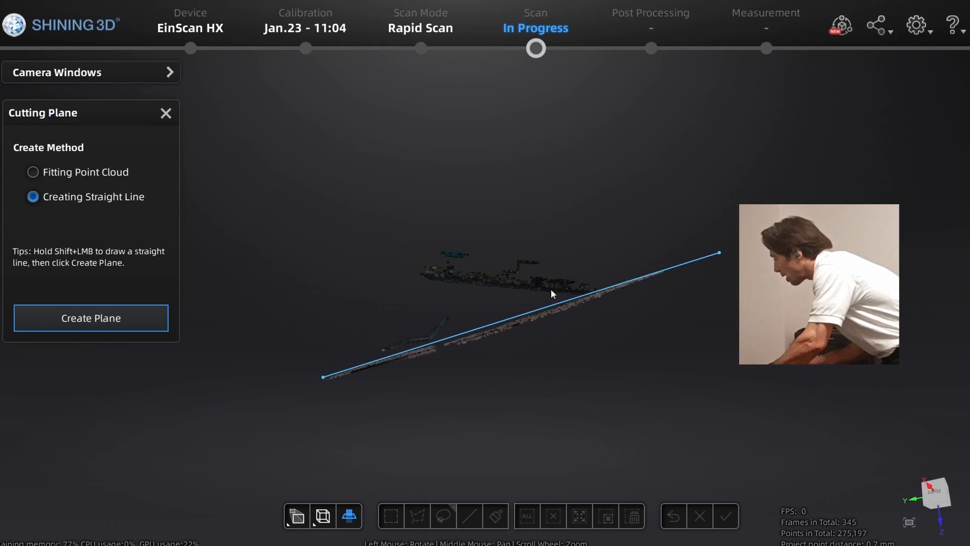
Delete the tabletop points below a straight-line cutting plane, leaving 153,400 points.
{"action": "left_click", "coordinate": [90, 318]}
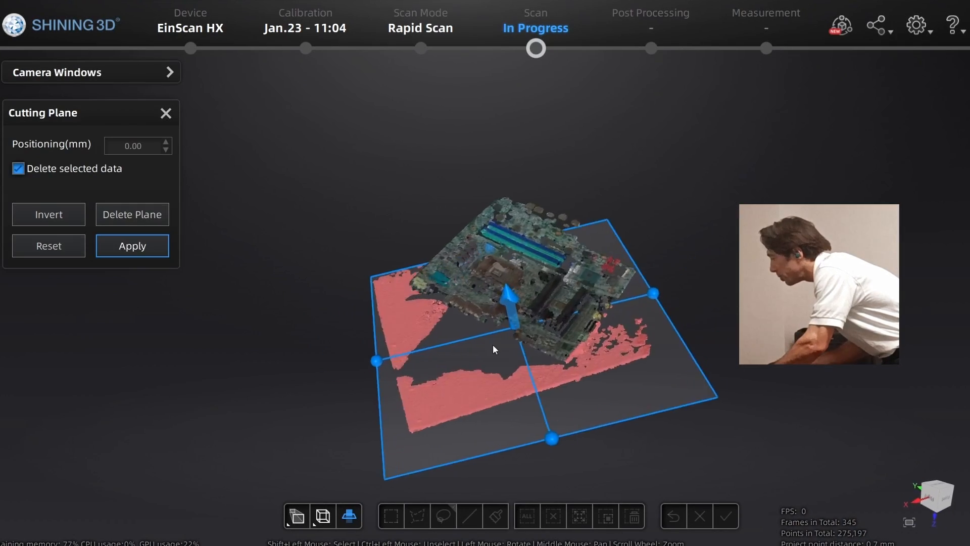
{"action": "left_click", "coordinate": [131, 245]}
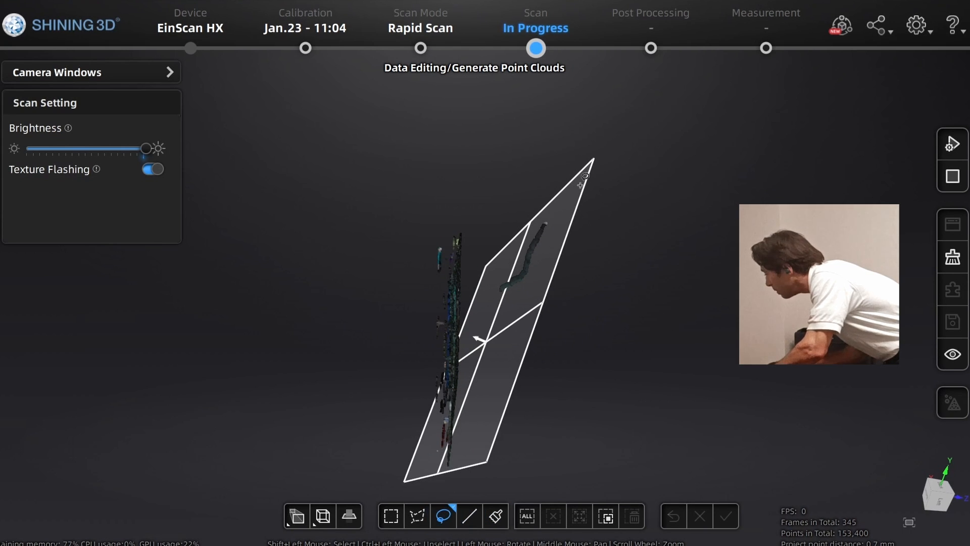